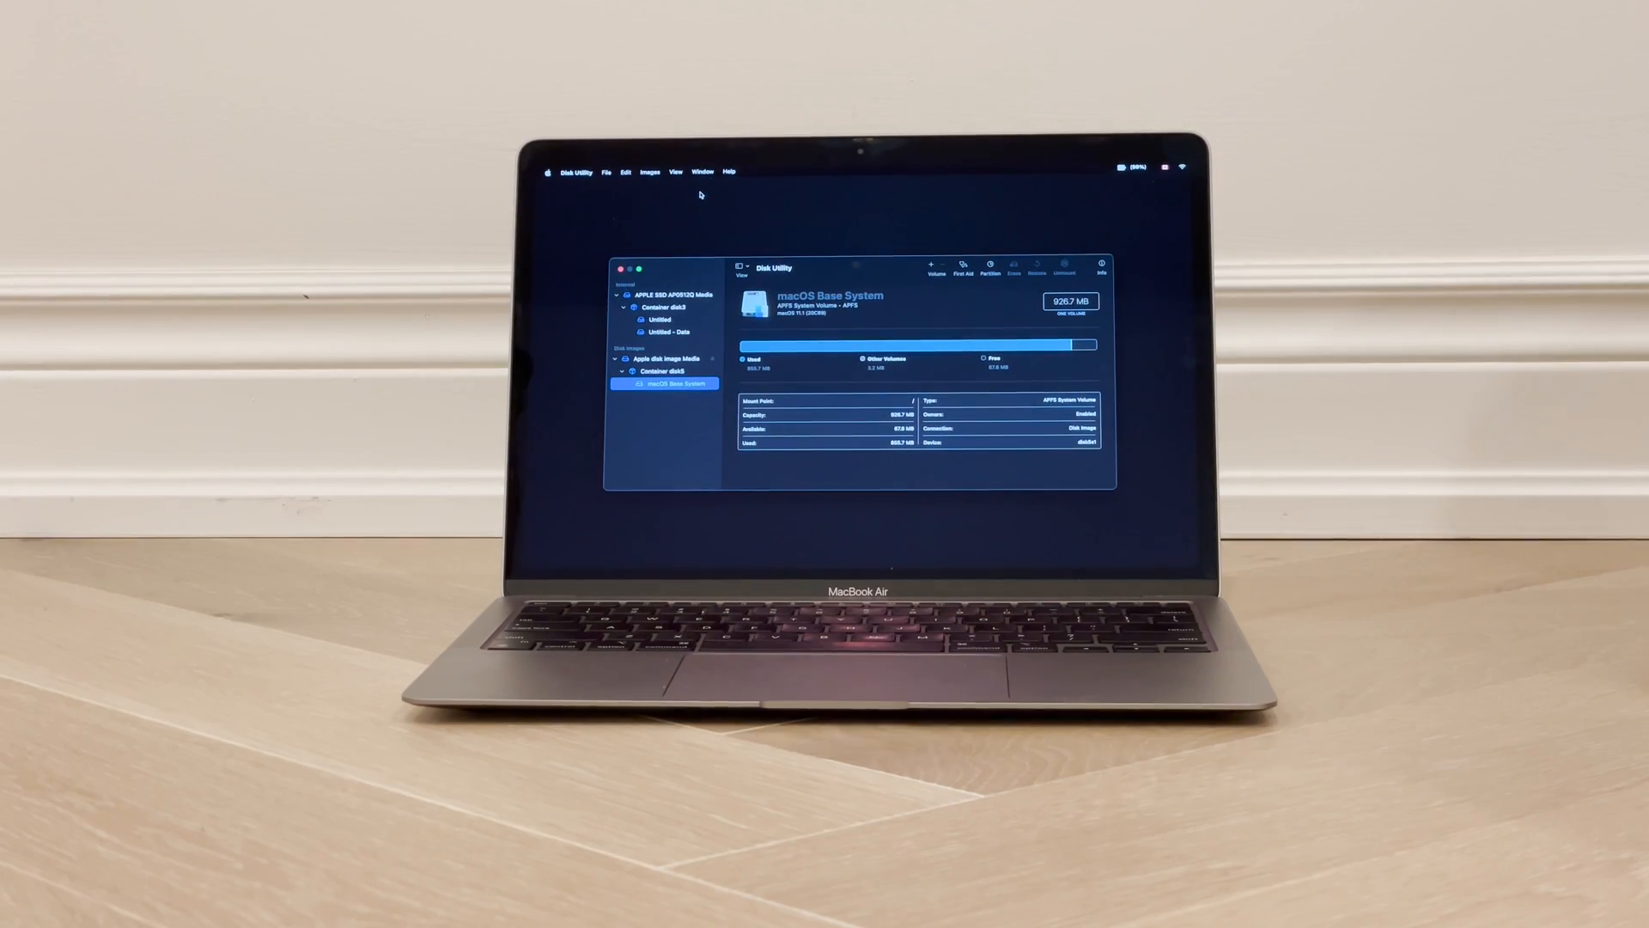
Erase the APPLE SSD AP0512Q Media as 'Macintosh HD' and view the failure details
click(669, 294)
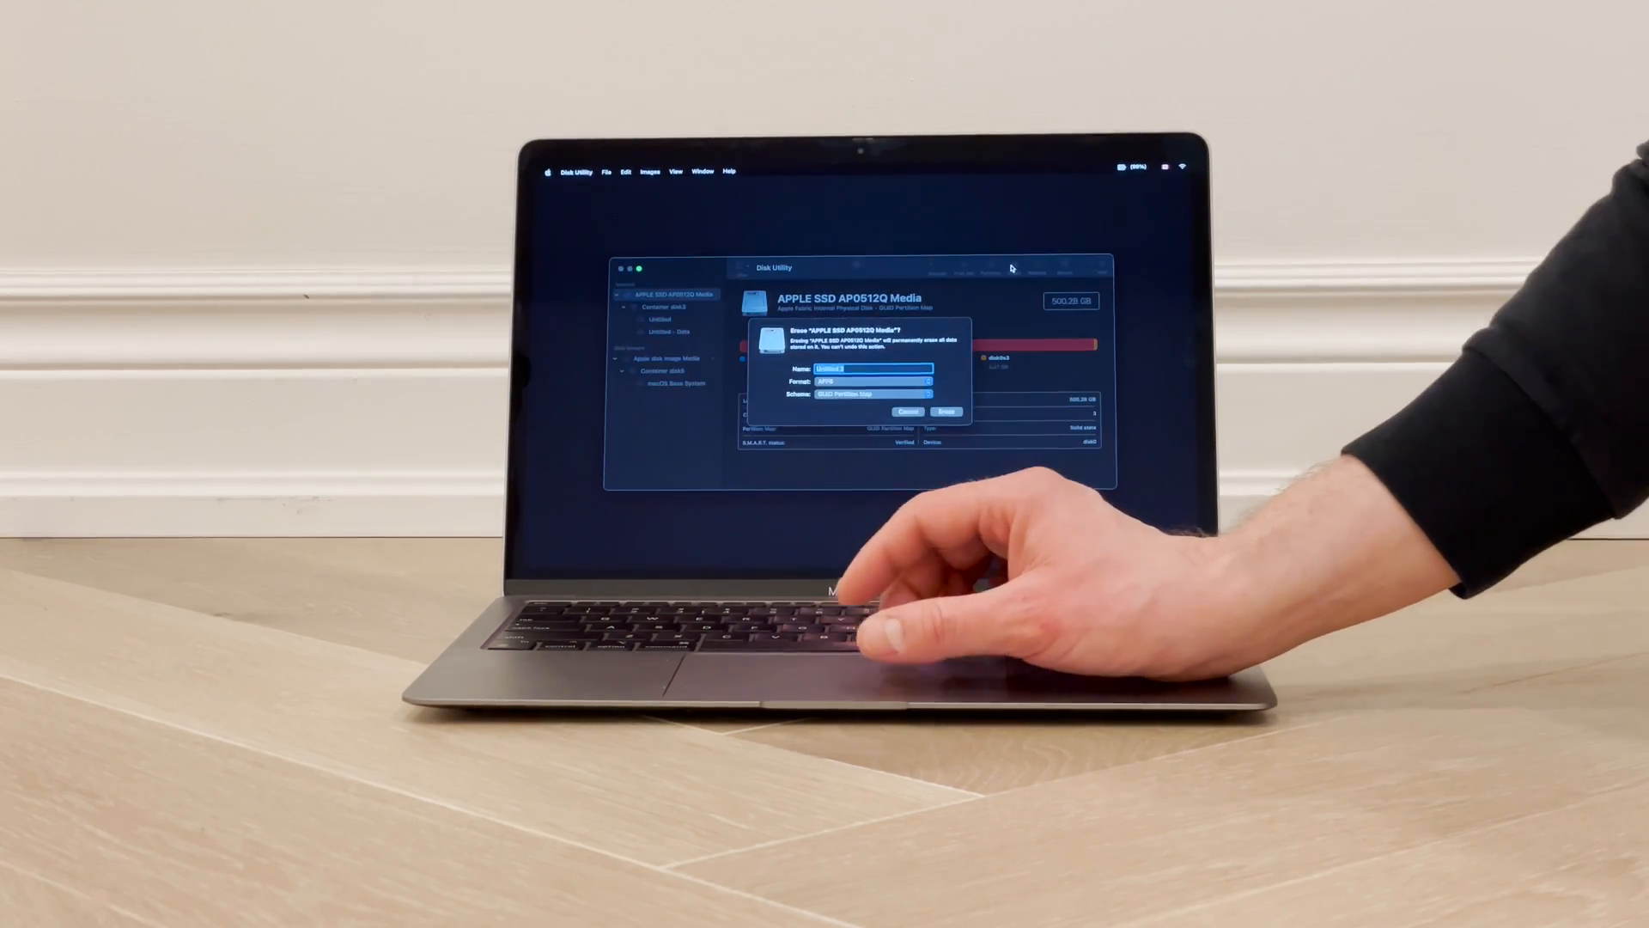
text(Macintosh HD)
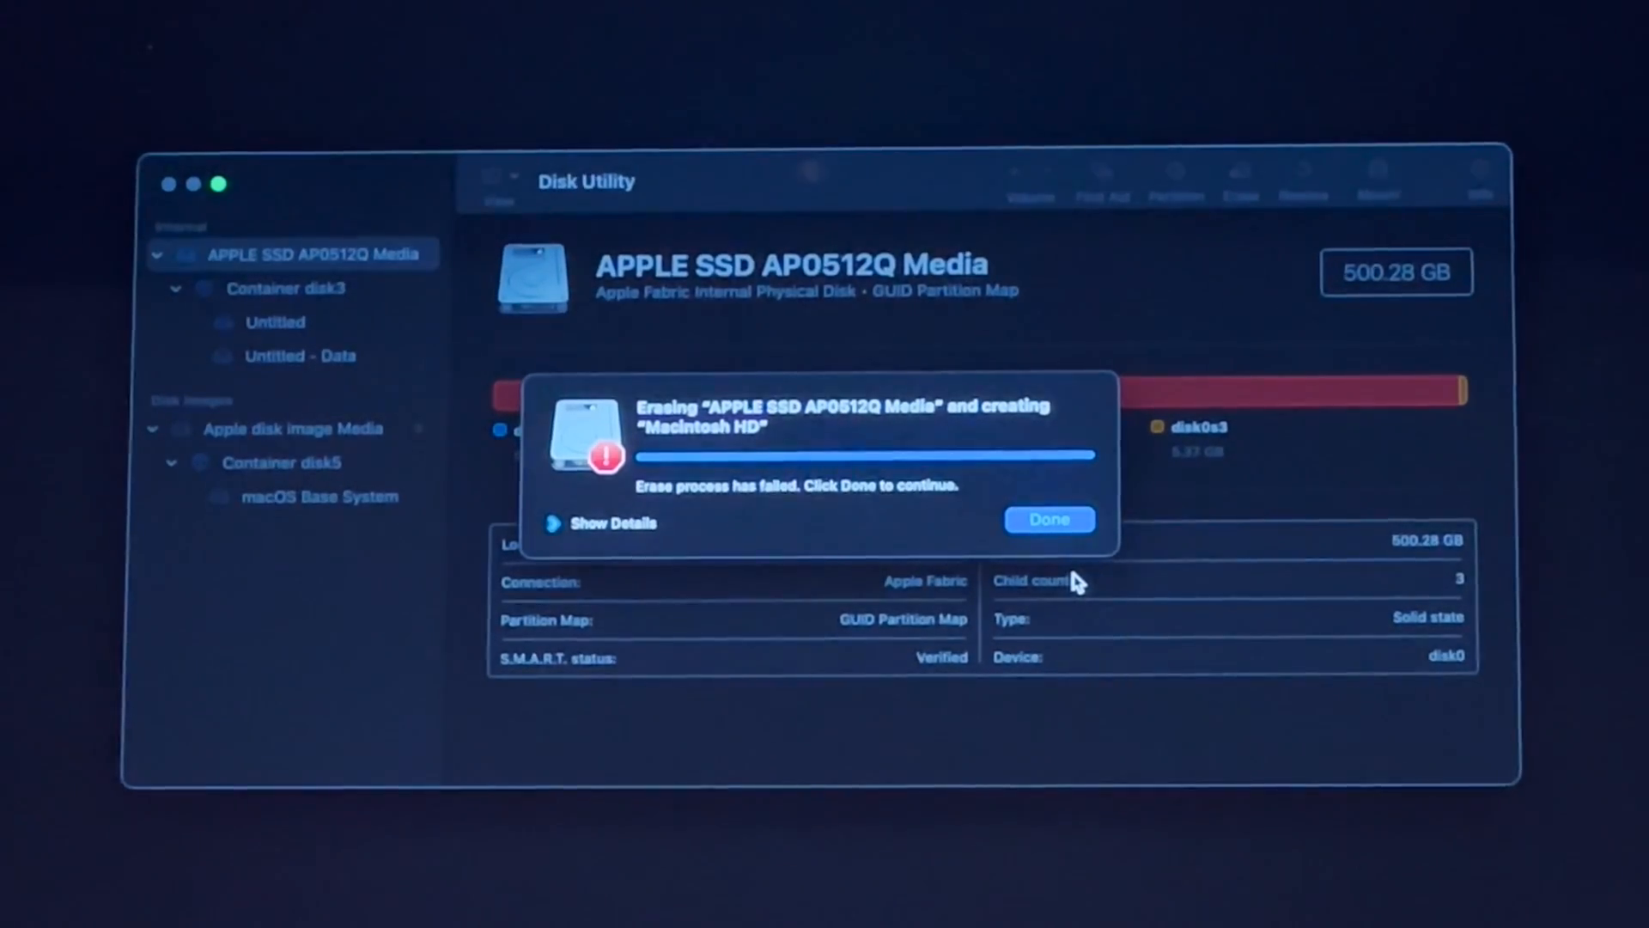
click(601, 523)
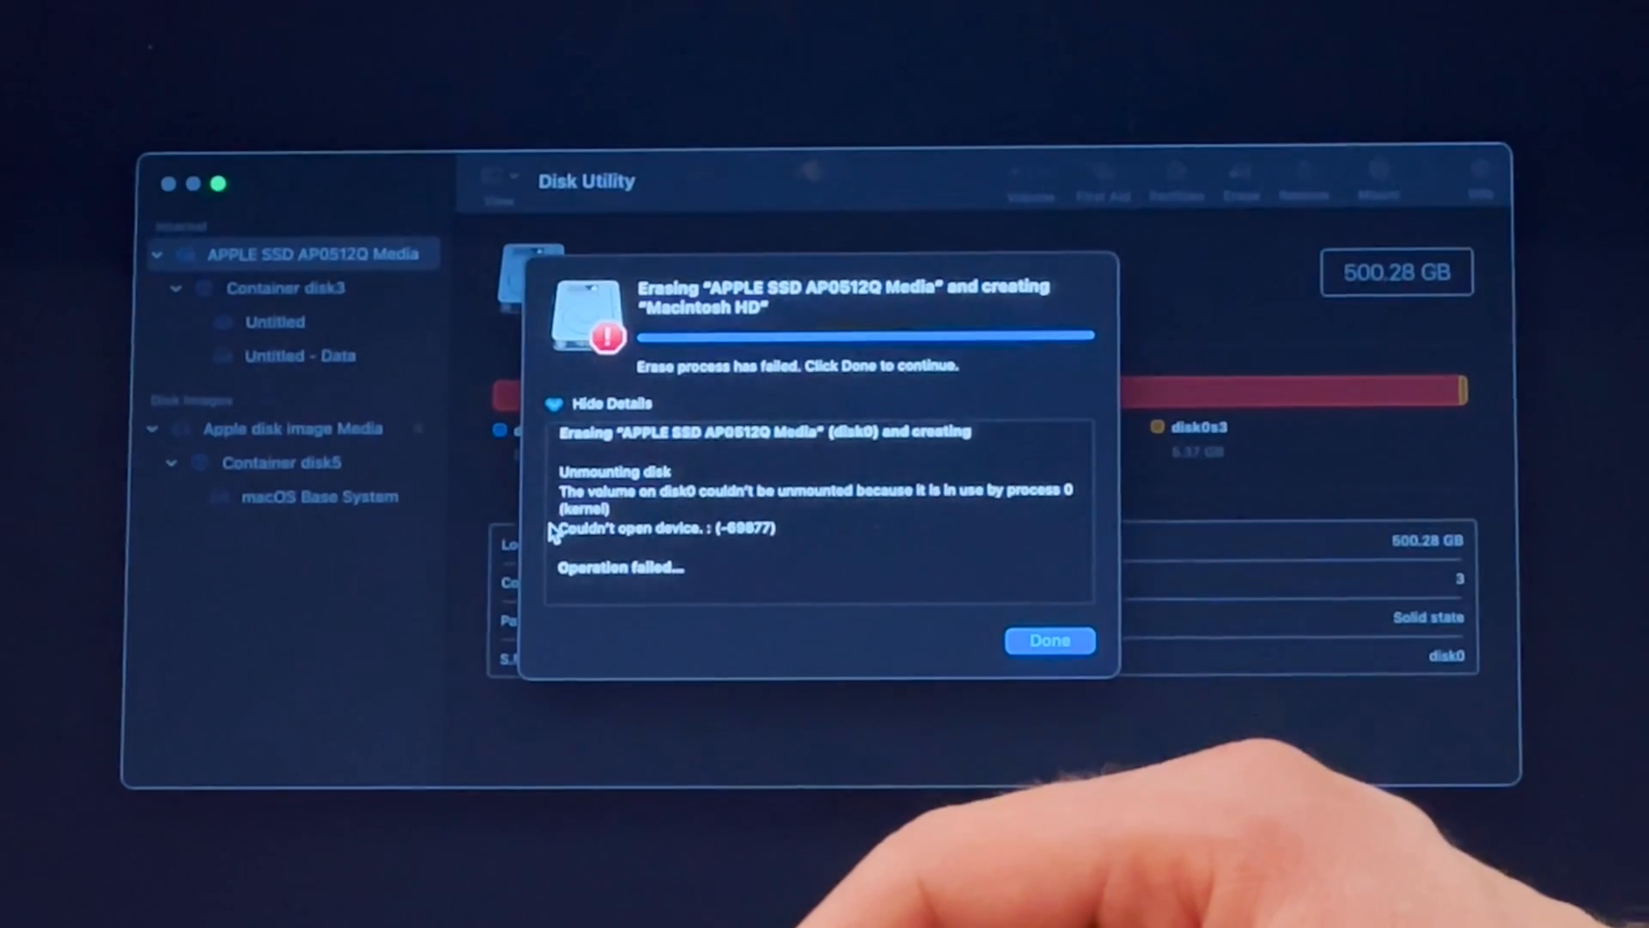
mouse_move(946, 646)
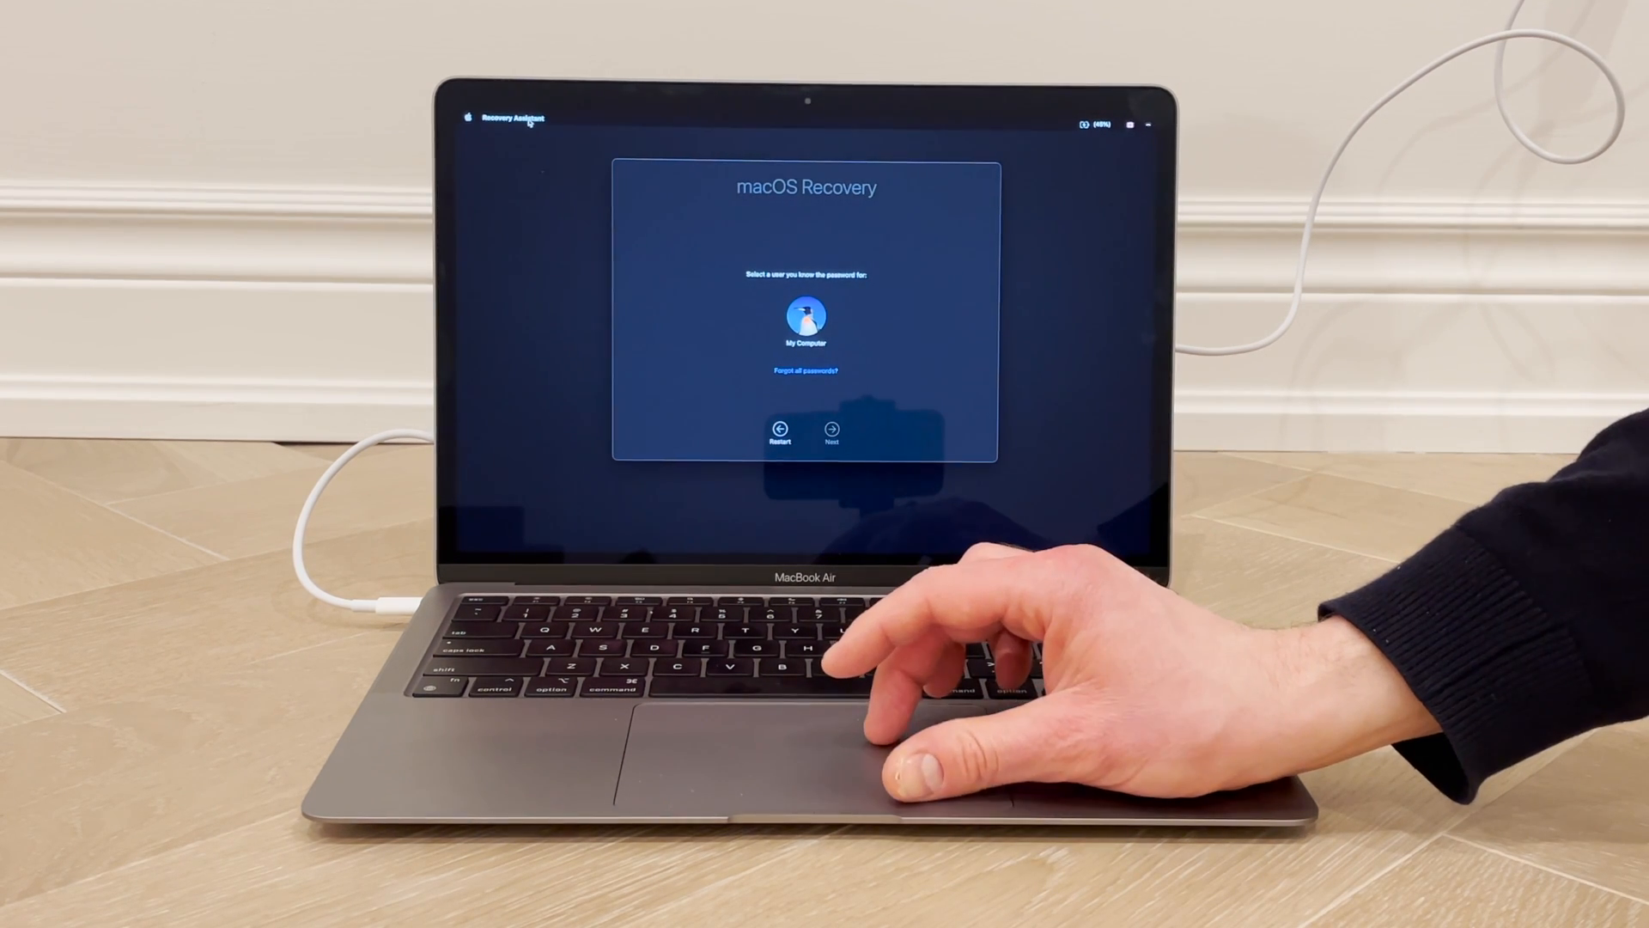
Choose Erase Mac… from the Recovery Assistant menu to reach the erase screen
click(514, 119)
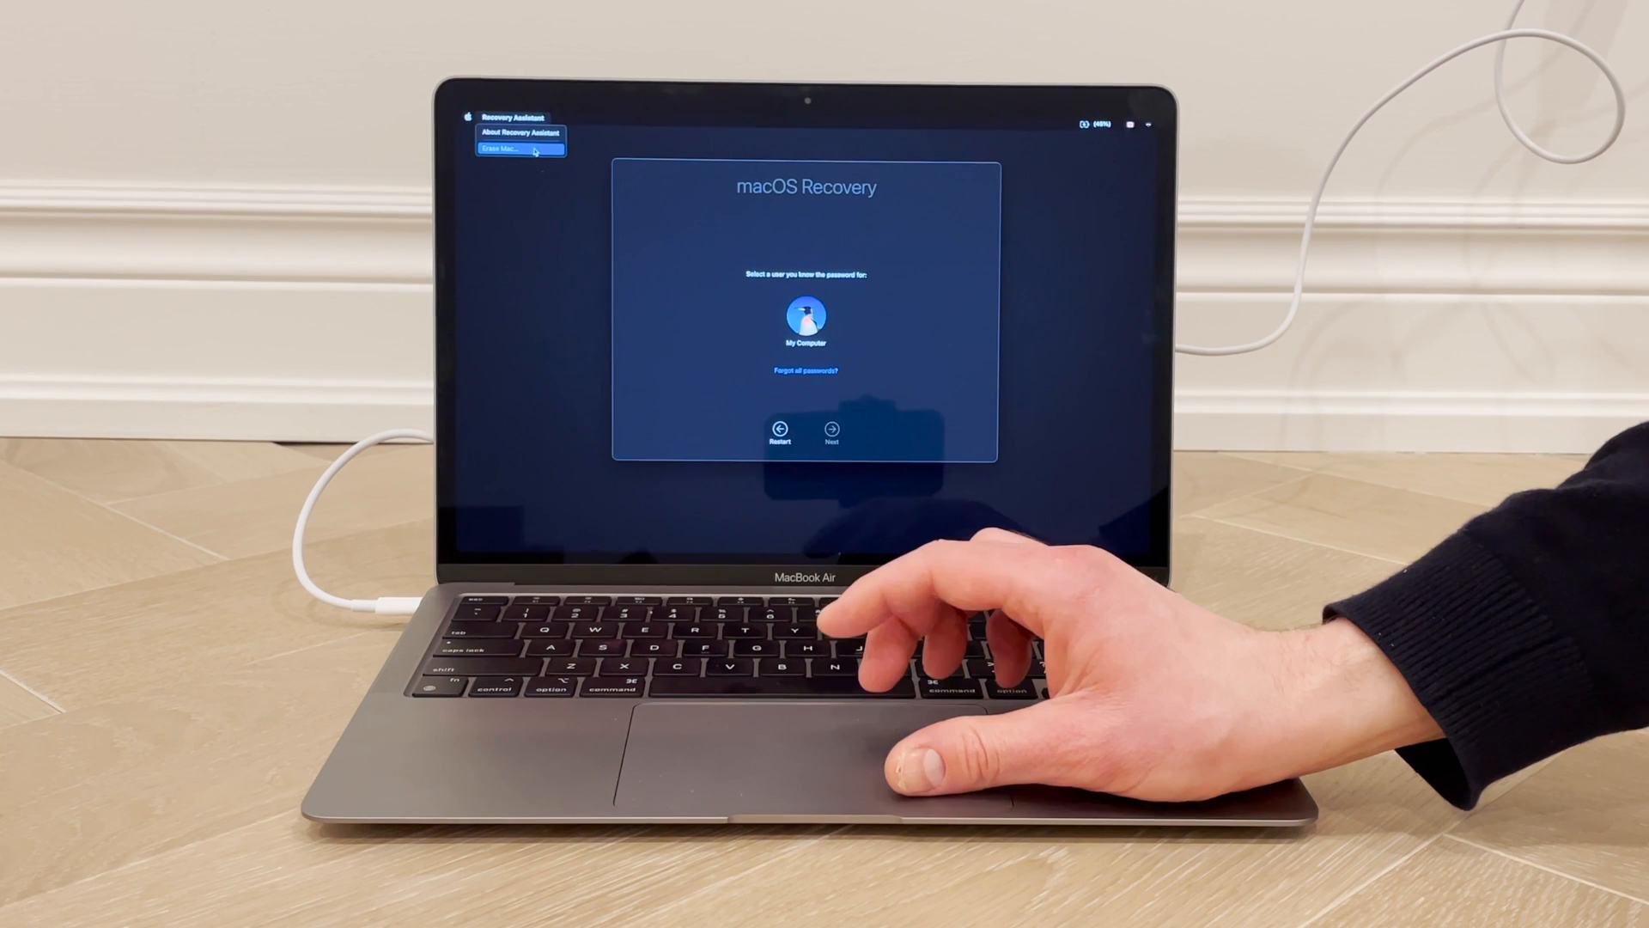
click(500, 148)
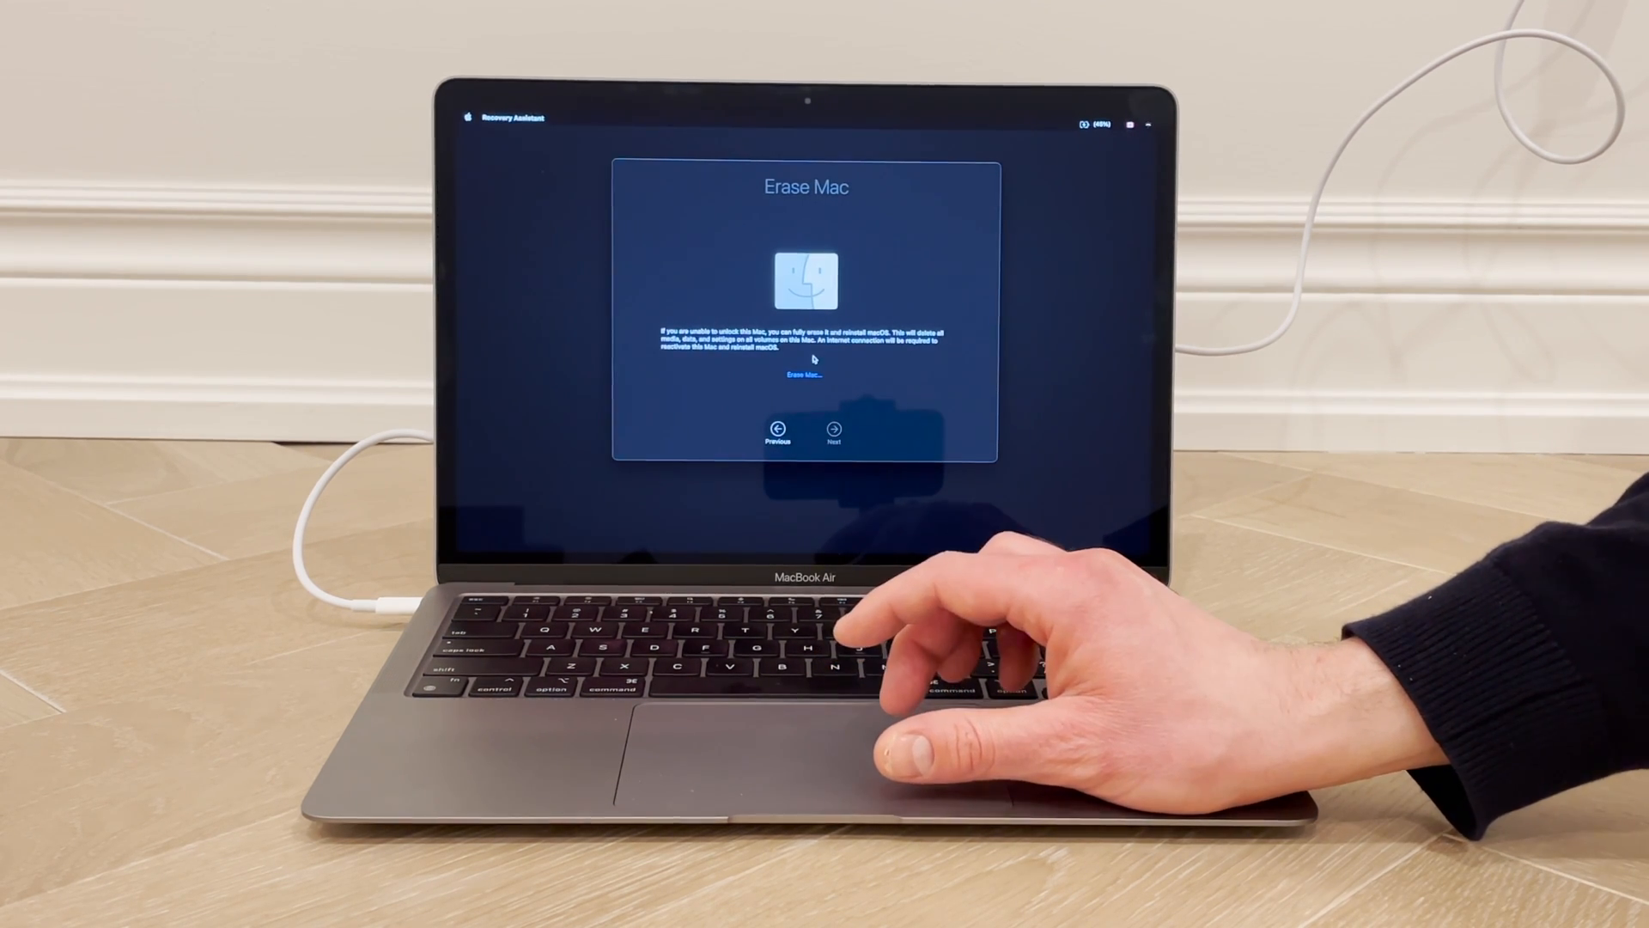
click(802, 374)
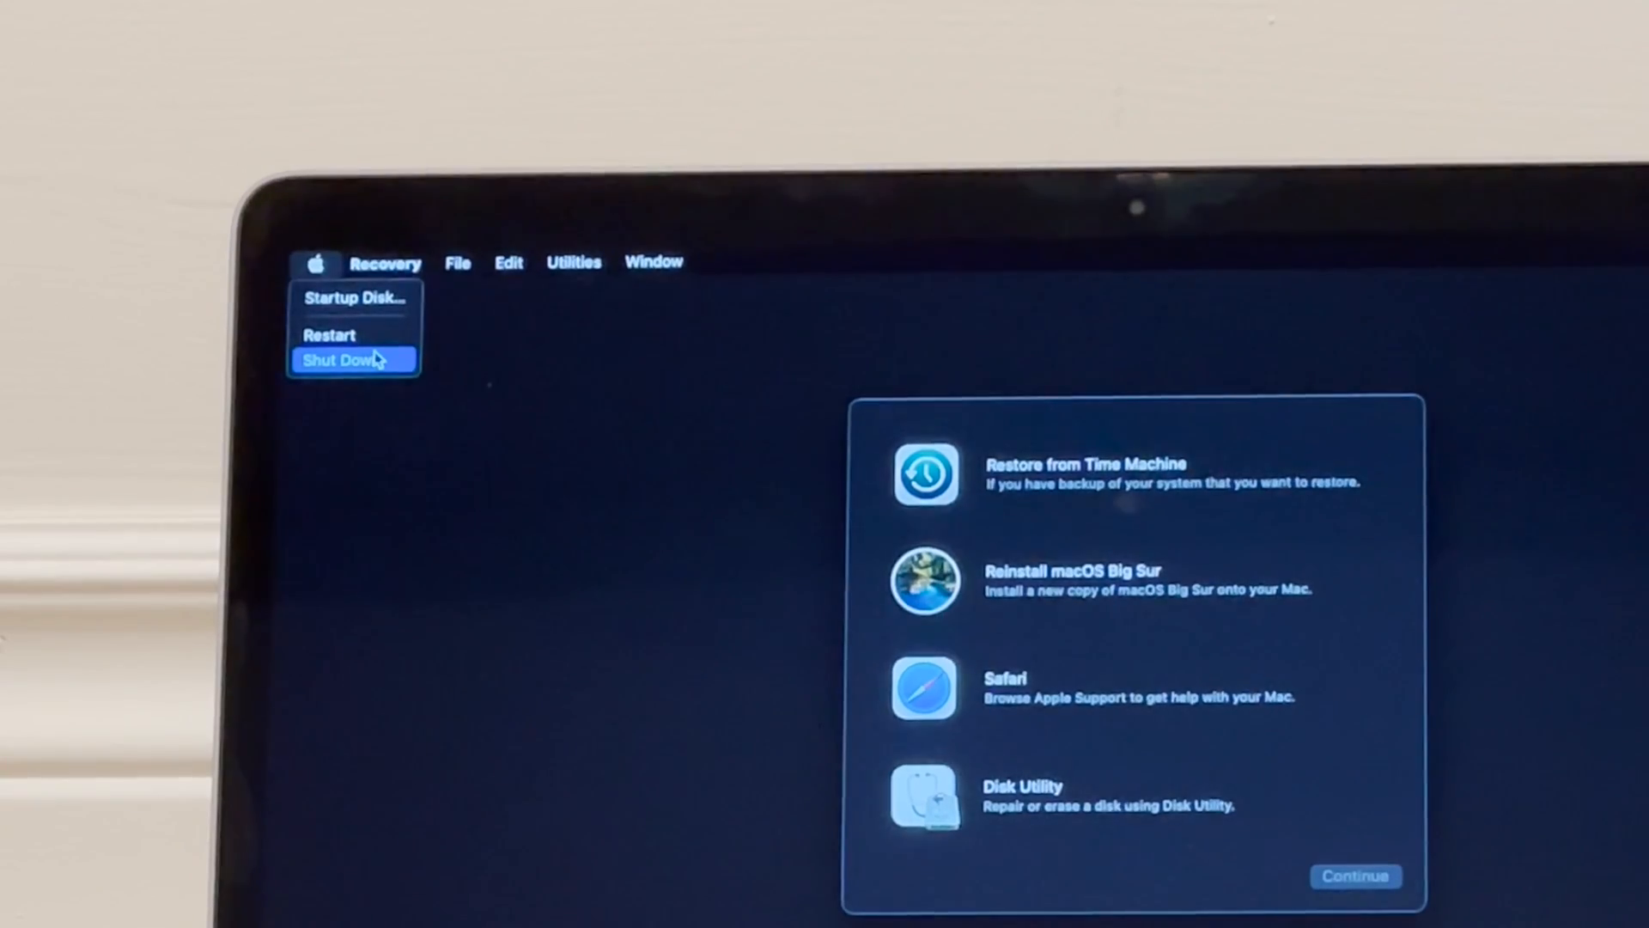
Inspect the Recovery app's menu options for startup, restart, shut down and about
click(386, 262)
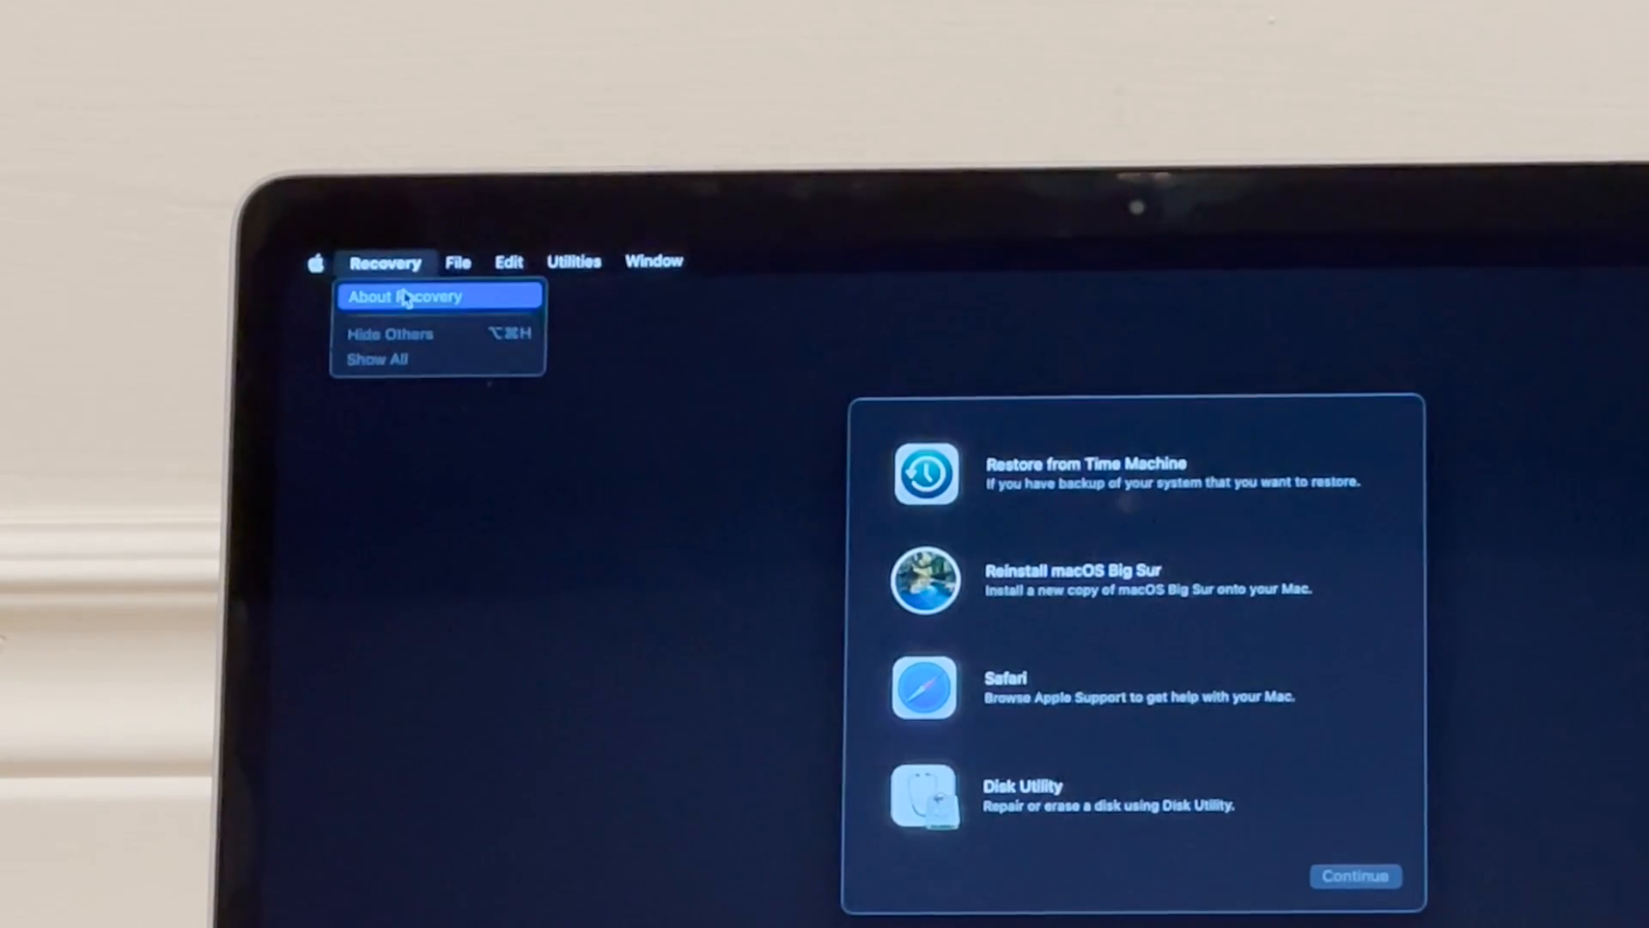
mouse_move(421, 367)
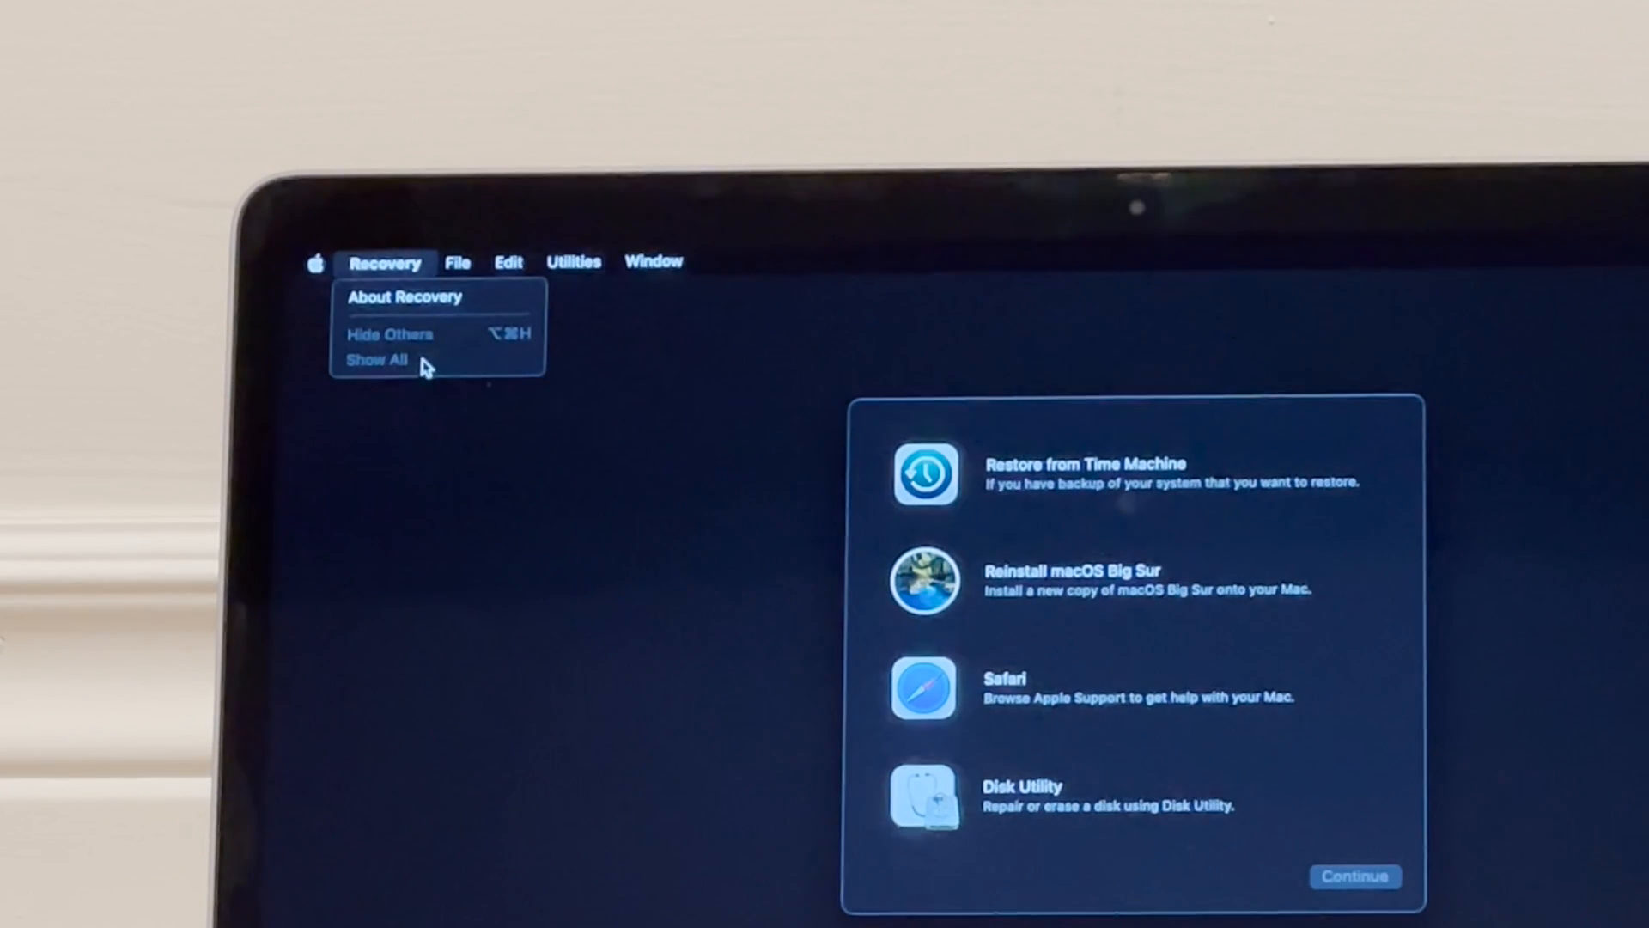
mouse_move(392, 271)
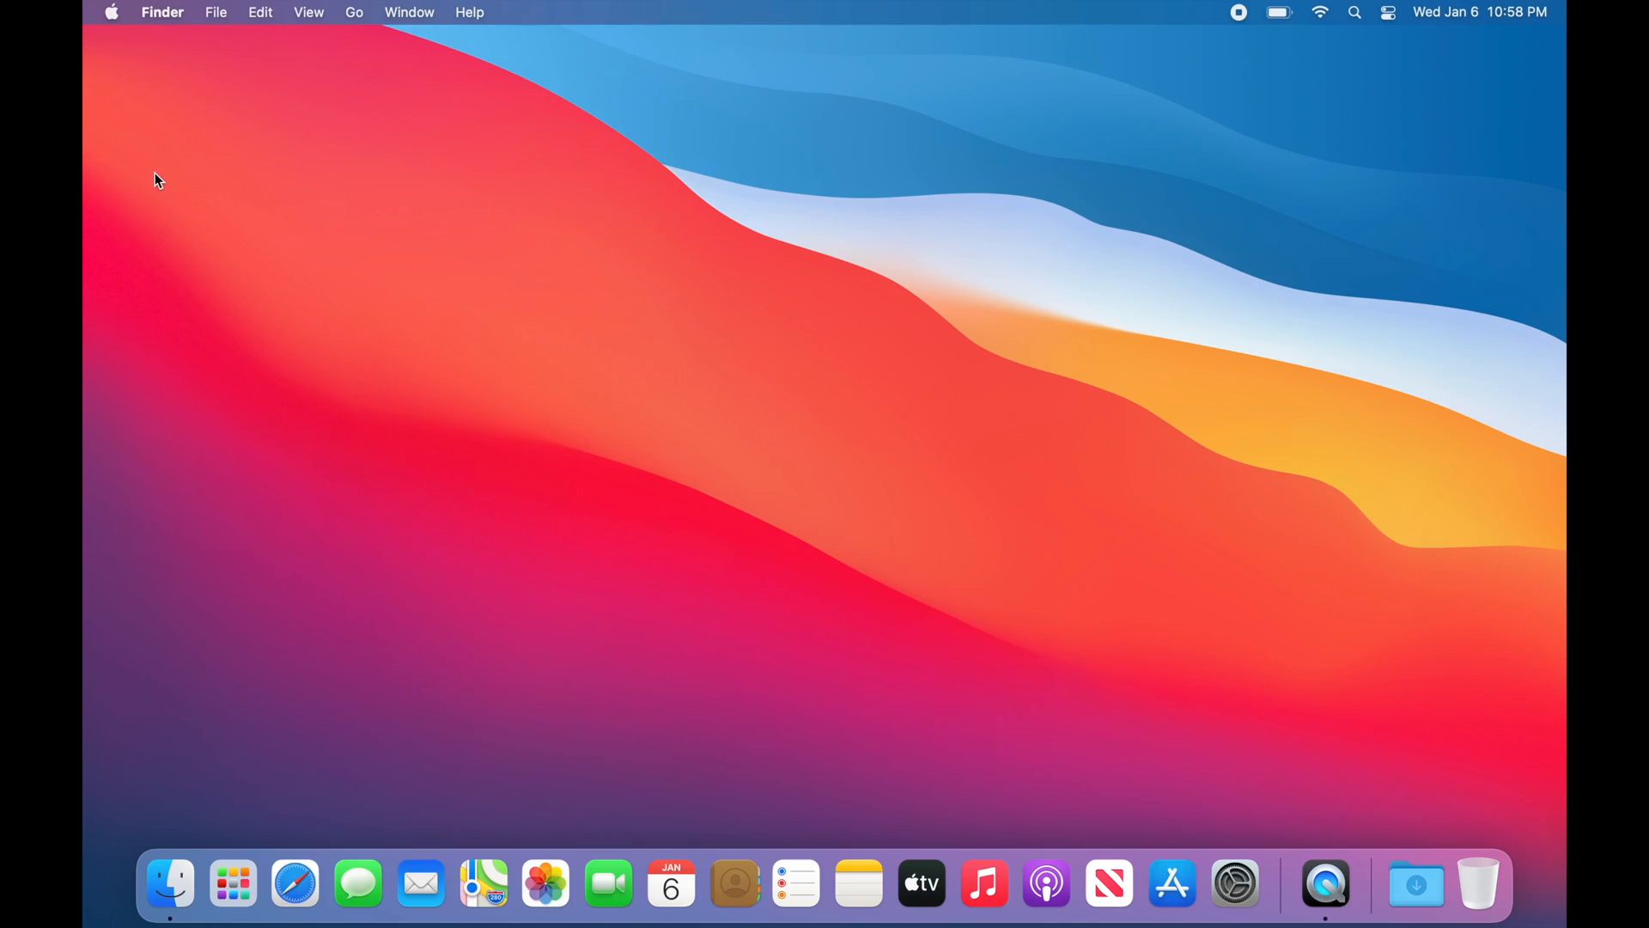
Unlock Security & Privacy and start FileVault using the recovery key option instead of iCloud
click(1234, 883)
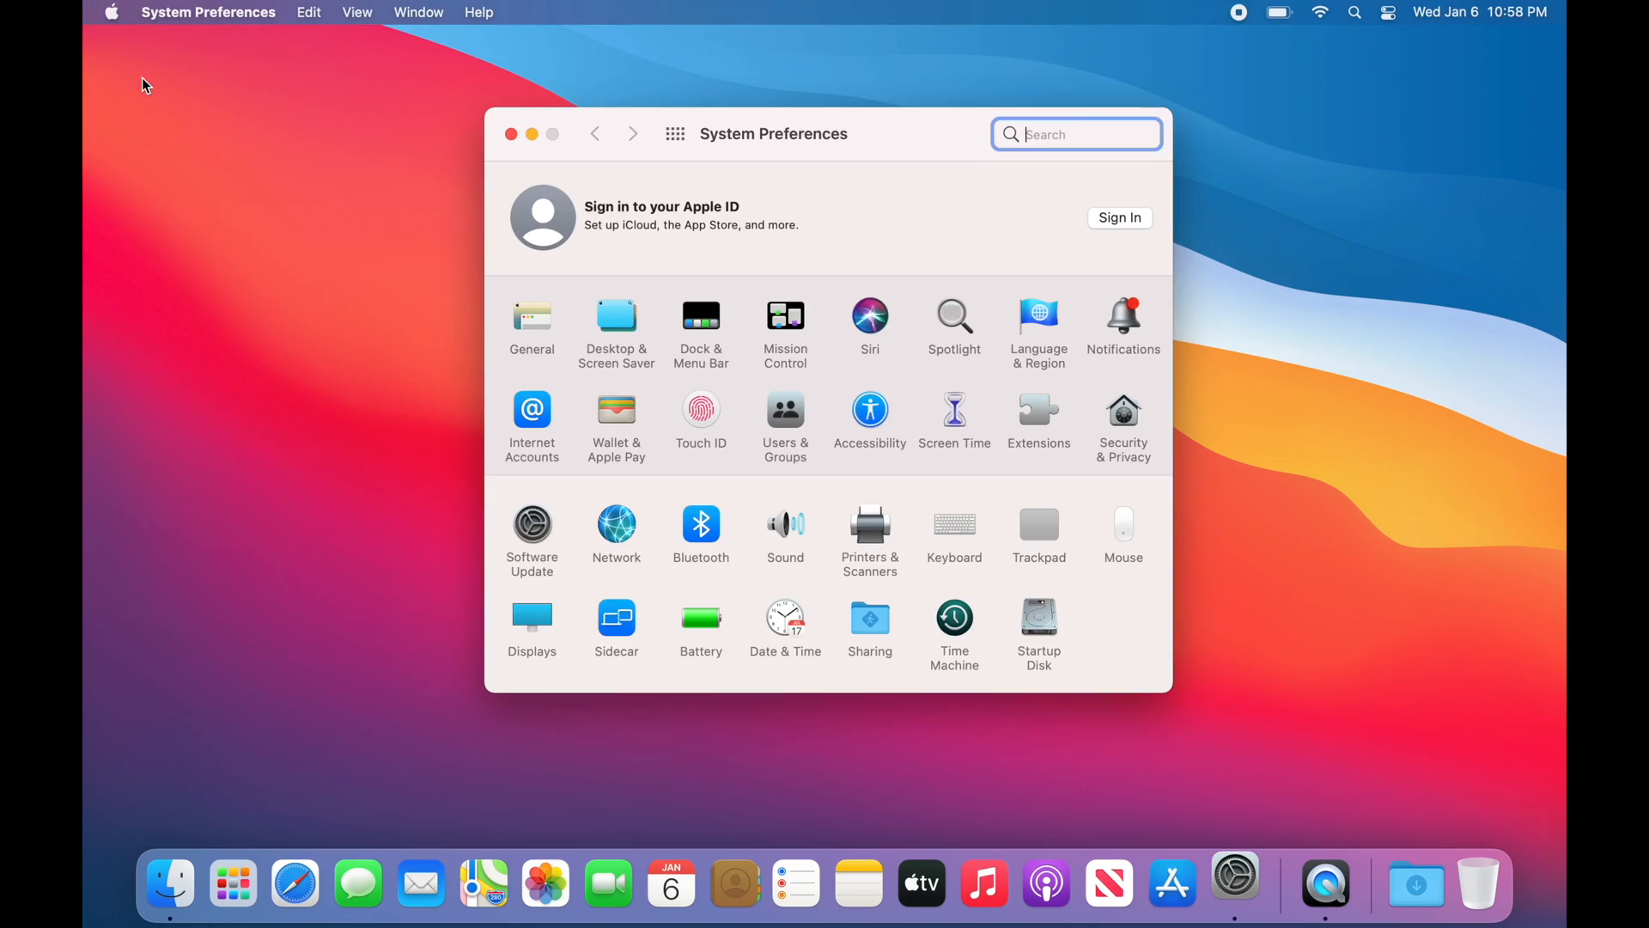
click(1124, 426)
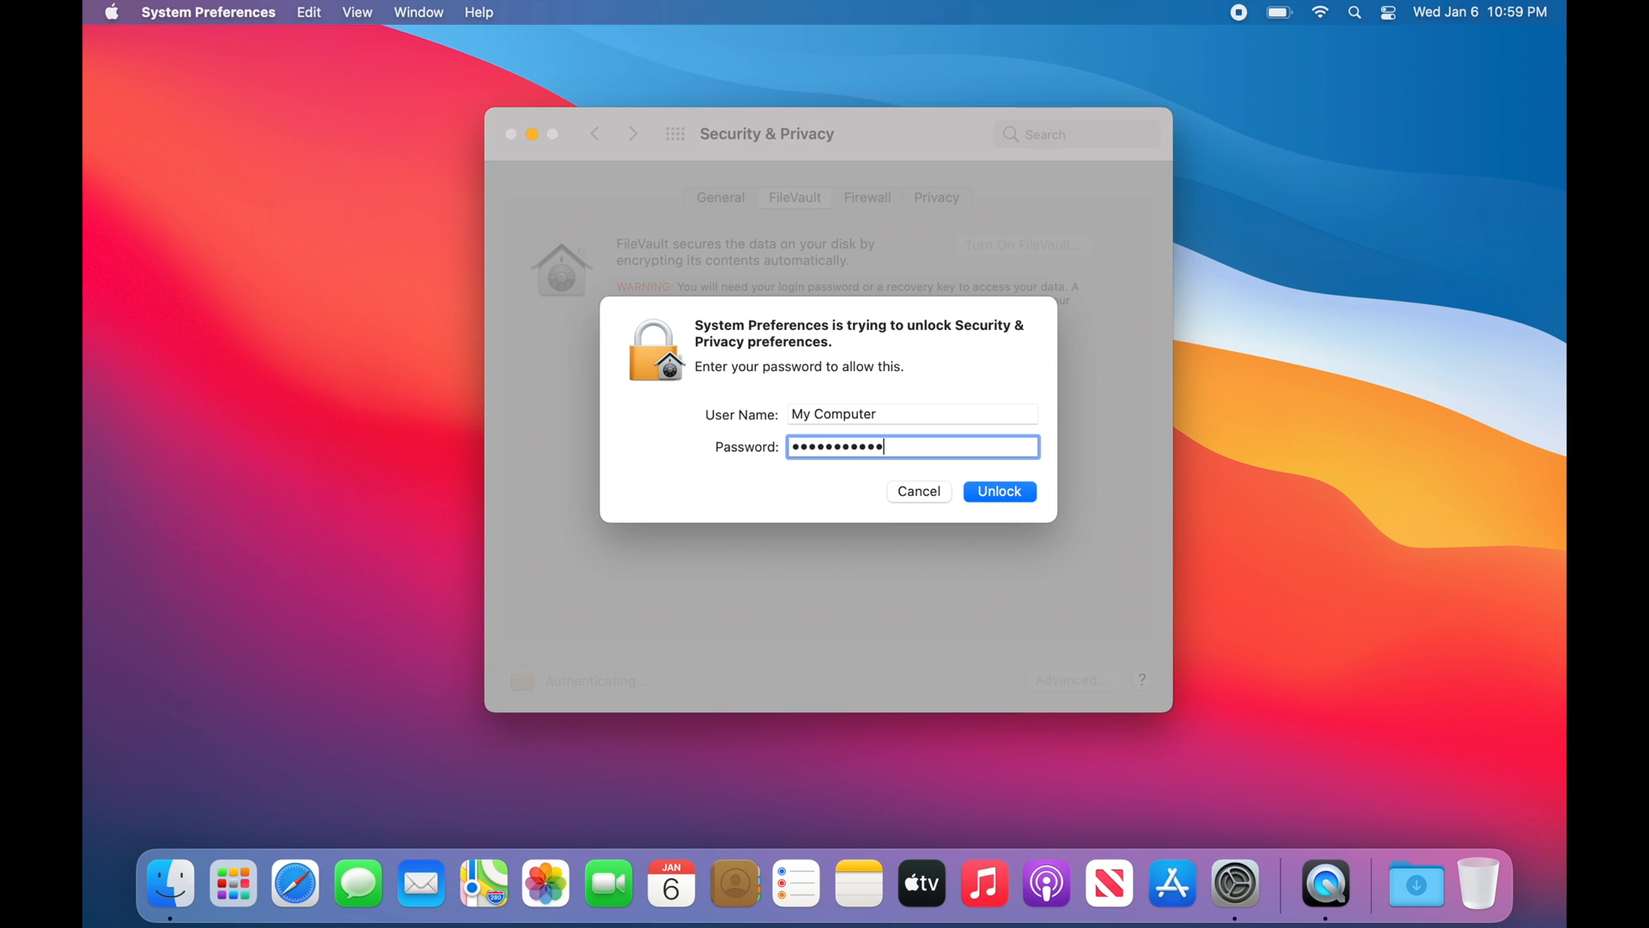
click(997, 491)
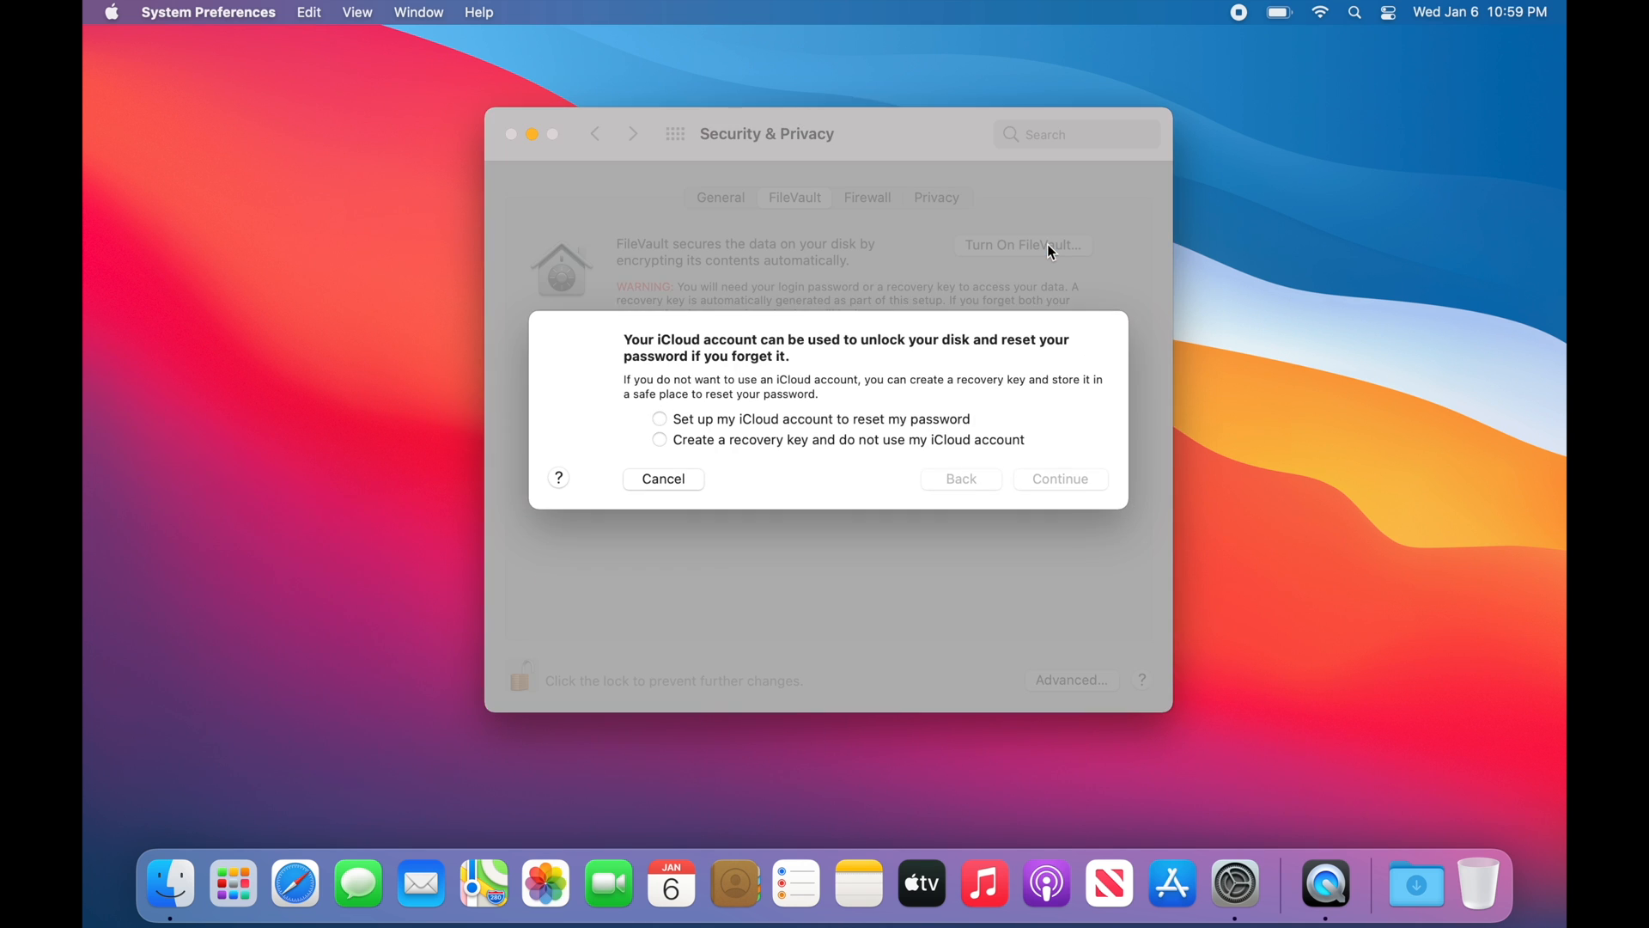
mouse_move(661, 451)
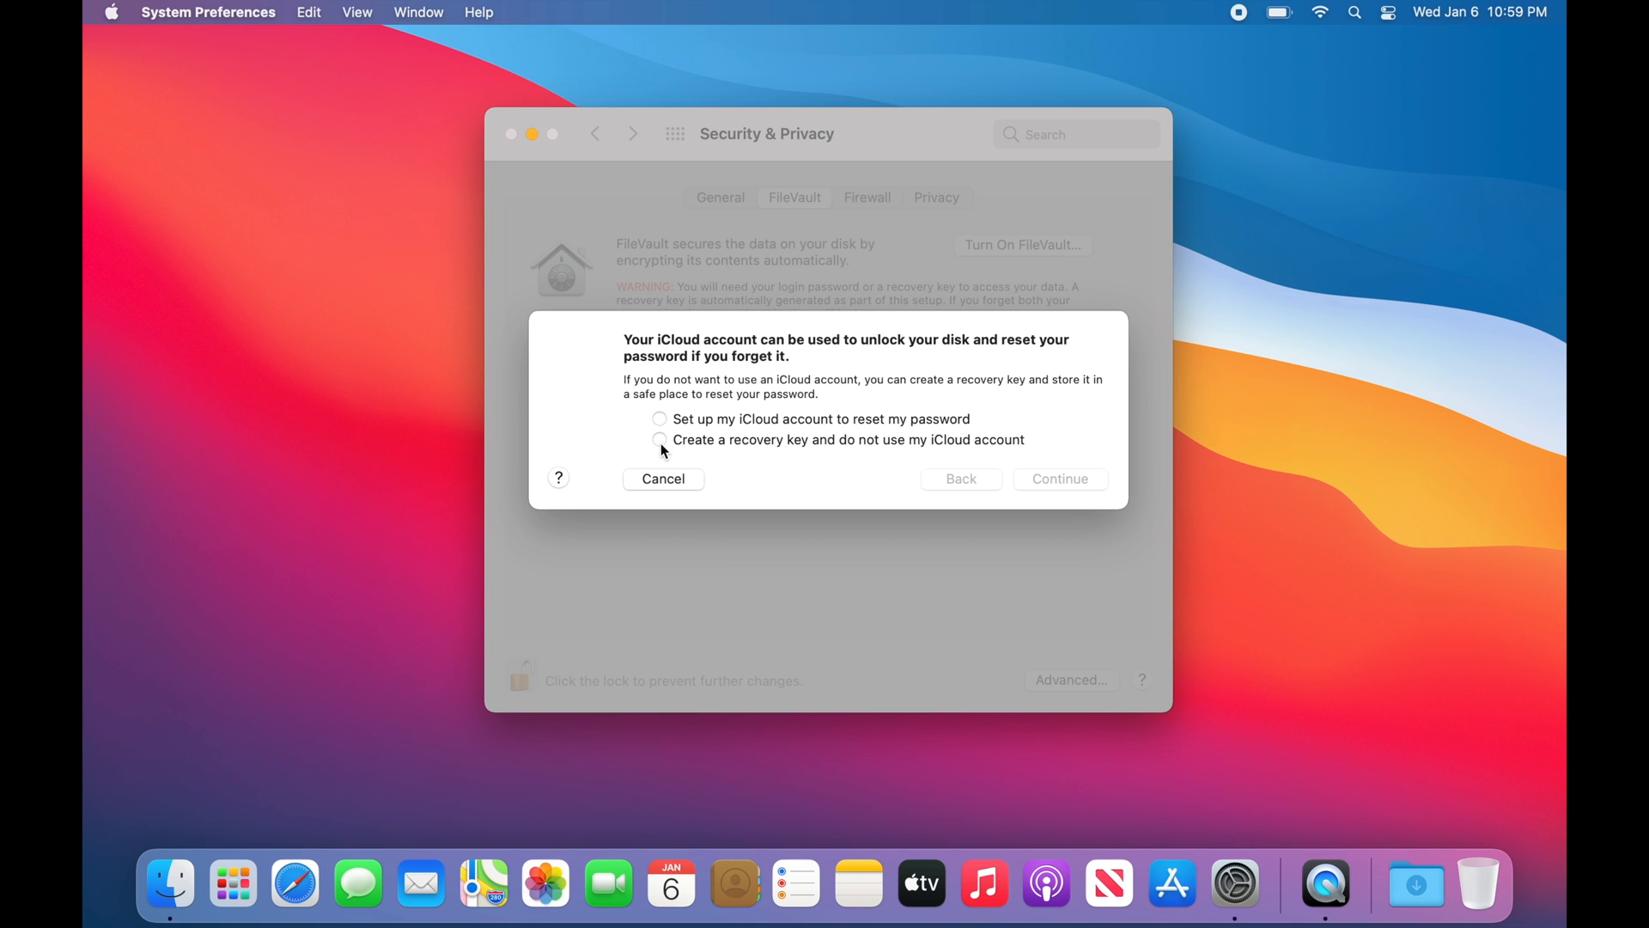
click(660, 439)
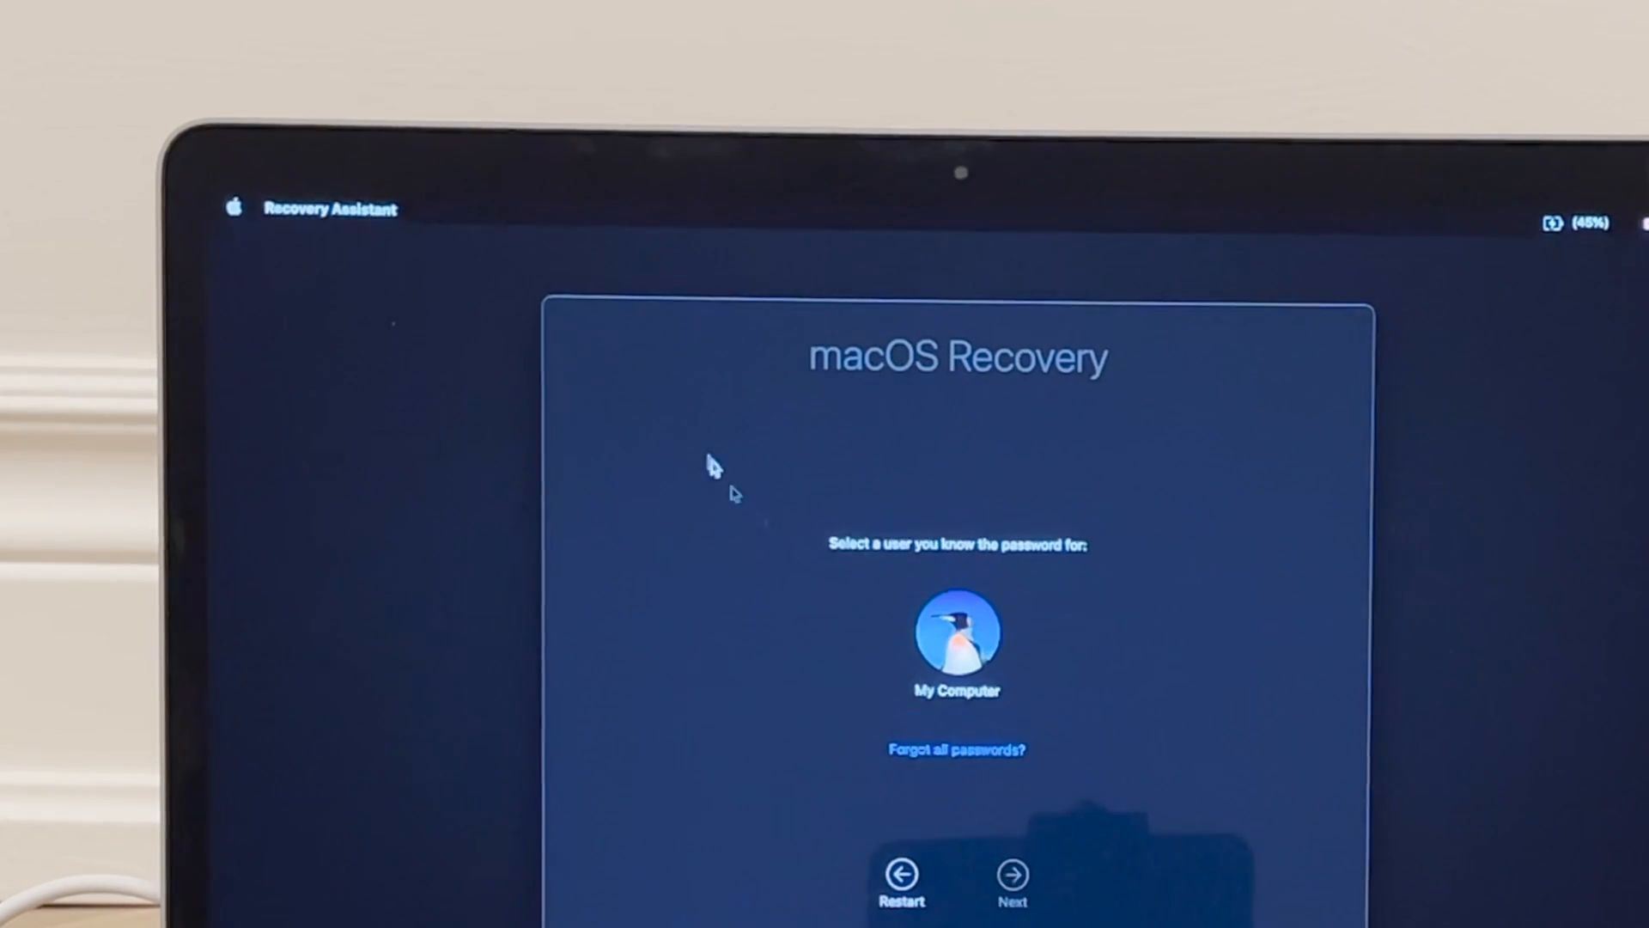
Choose Erase Mac… from the Recovery Assistant menu
click(329, 207)
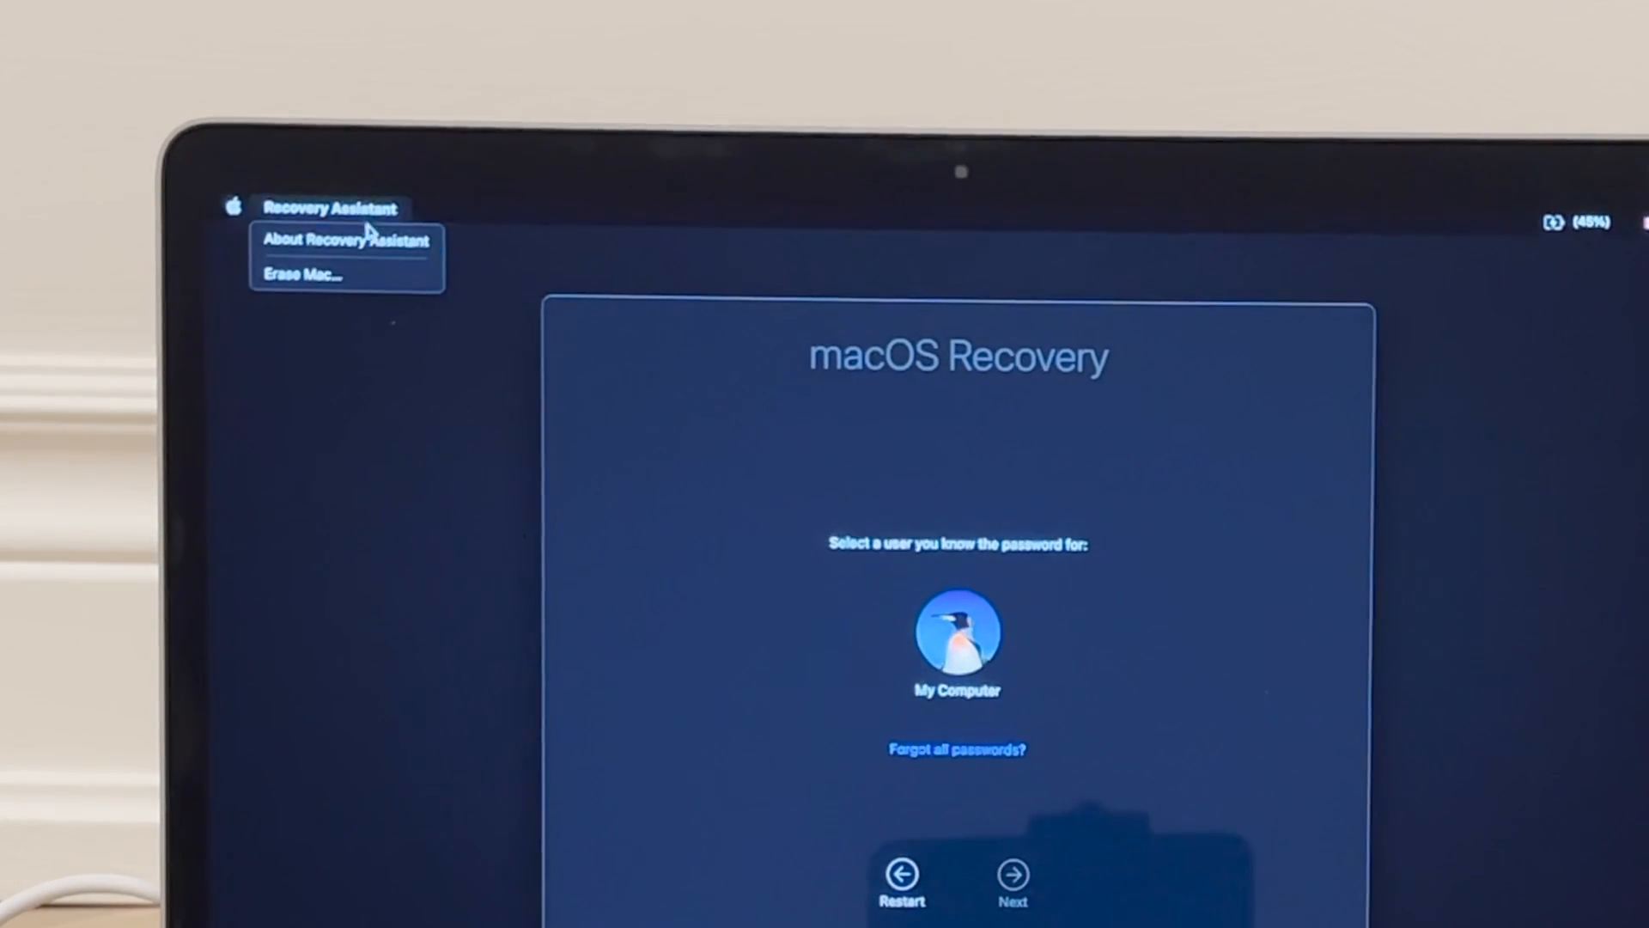
click(303, 273)
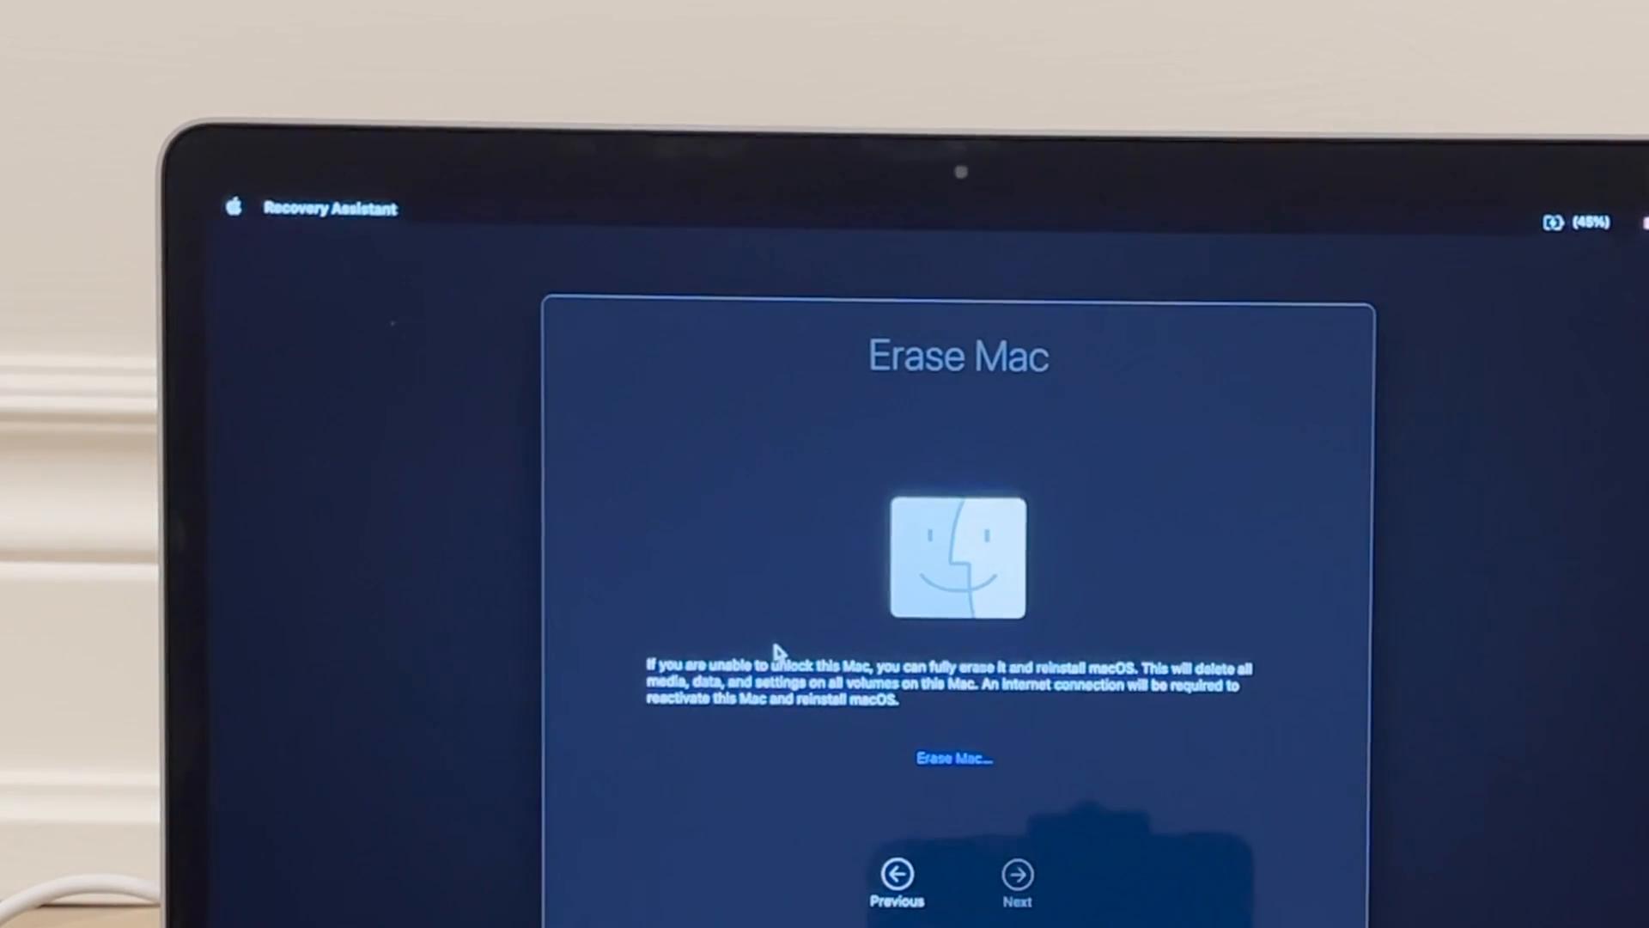
mouse_move(878, 699)
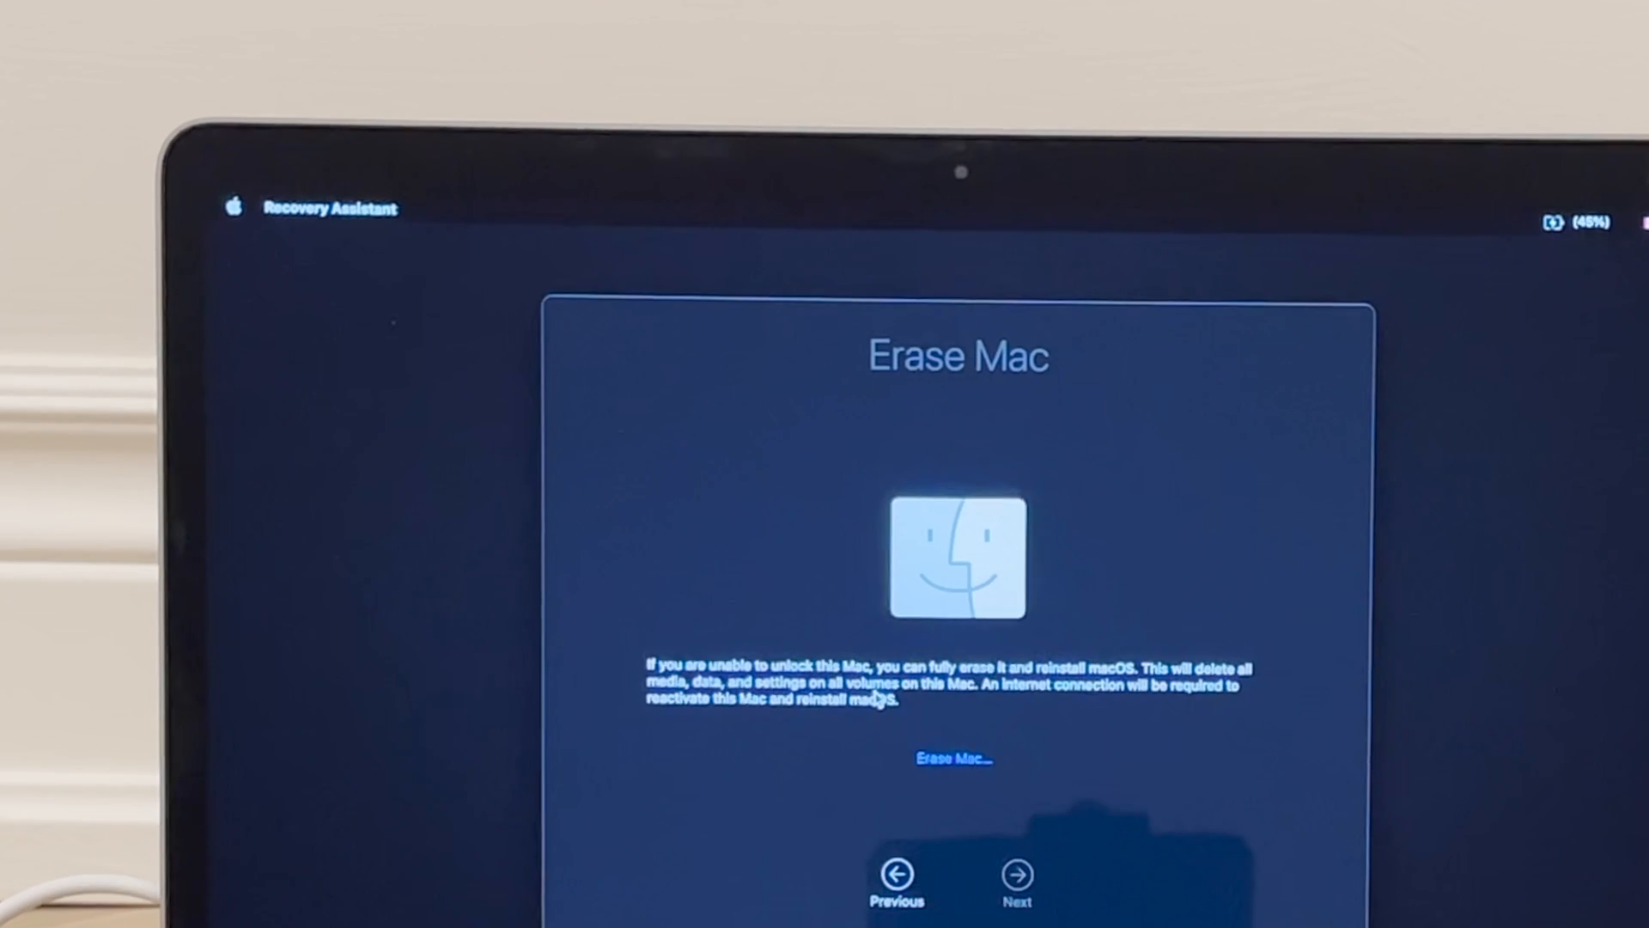